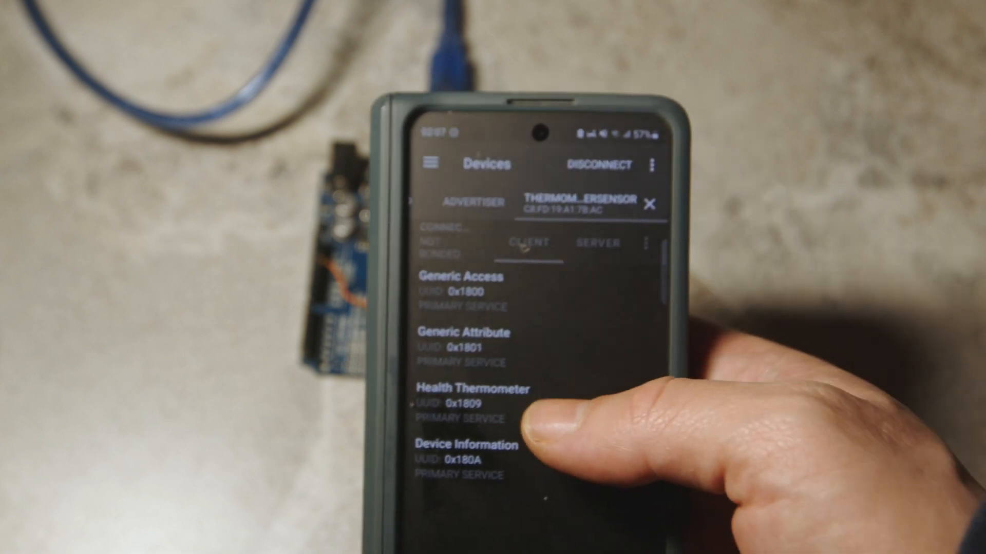
pyautogui.click(470, 389)
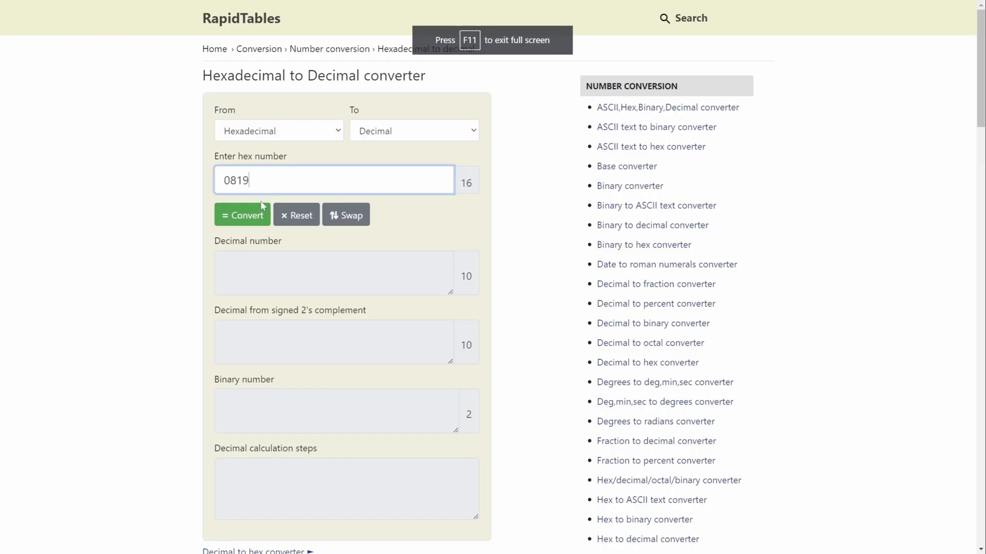
pyautogui.moveTo(236, 184)
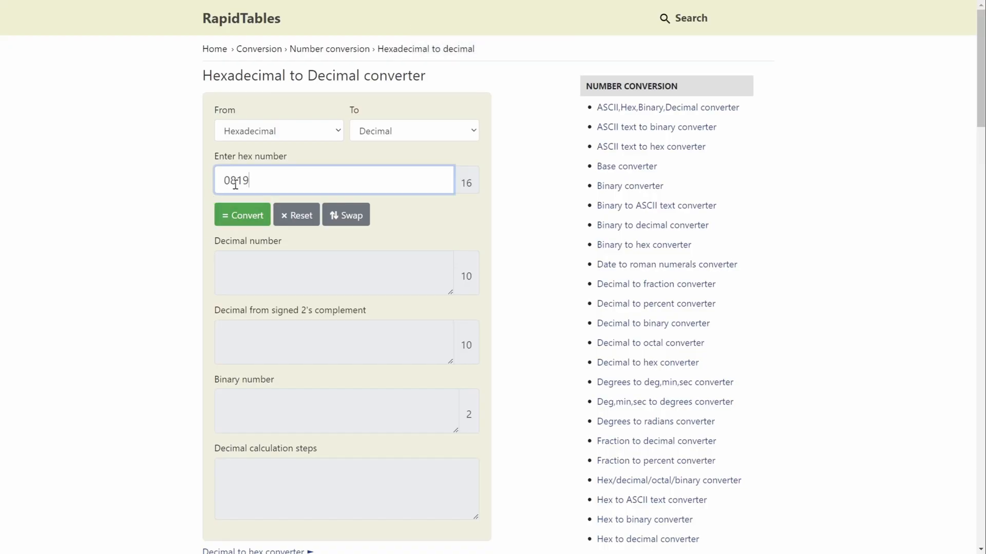
pyautogui.click(242, 215)
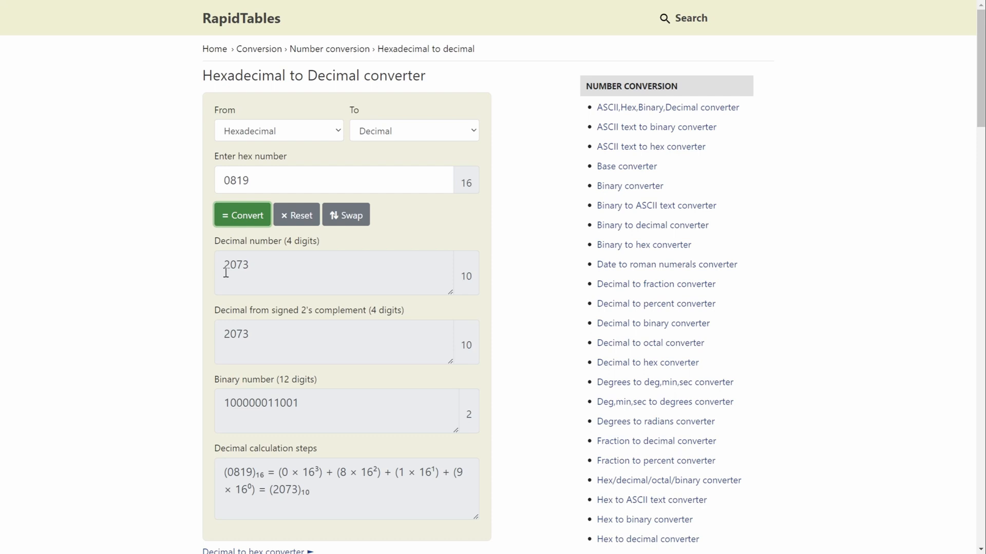
pyautogui.moveTo(247, 269)
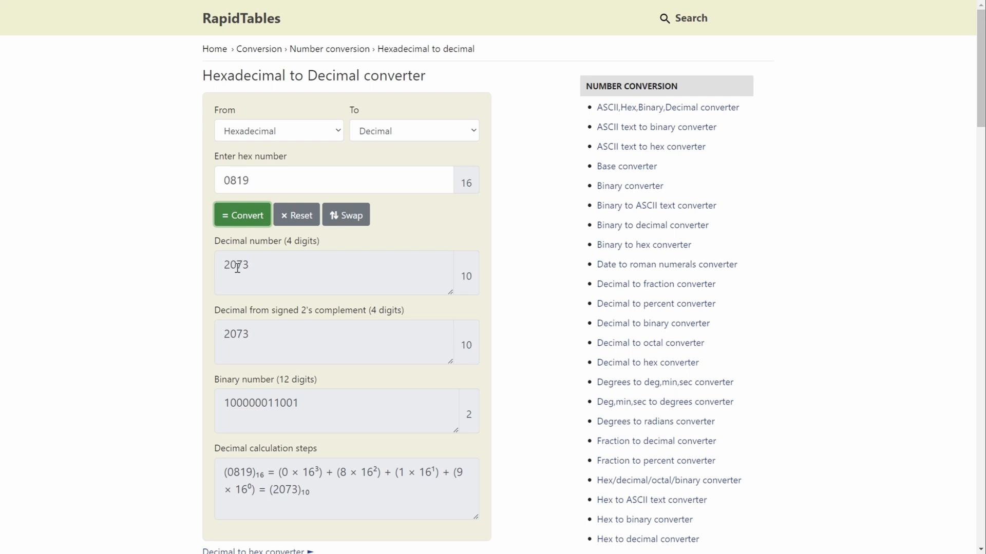
pyautogui.moveTo(247, 268)
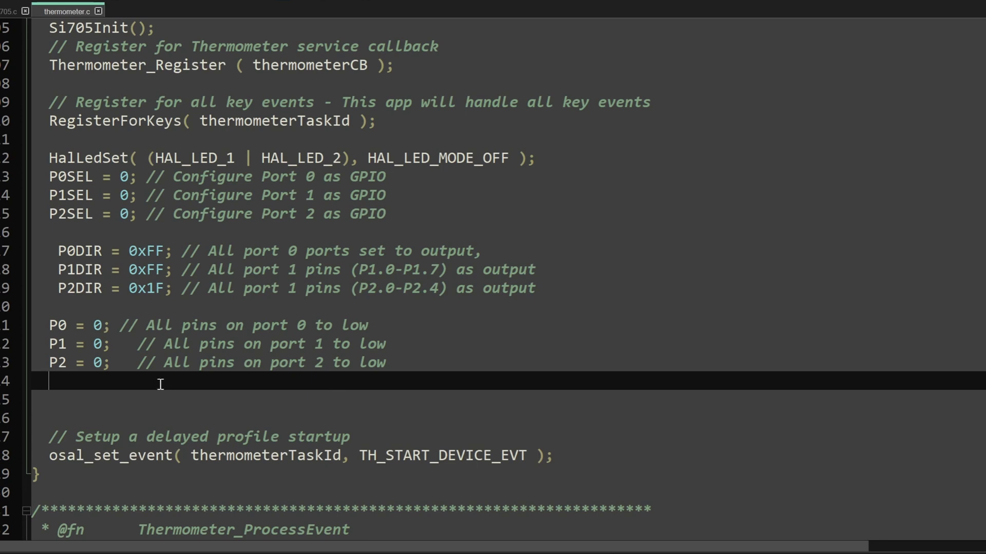
pyautogui.moveTo(181, 310)
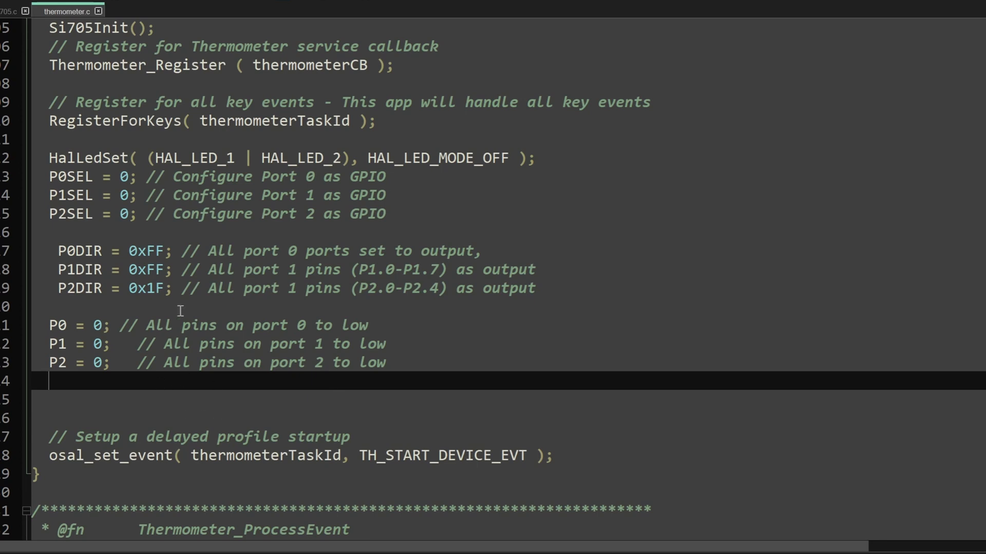